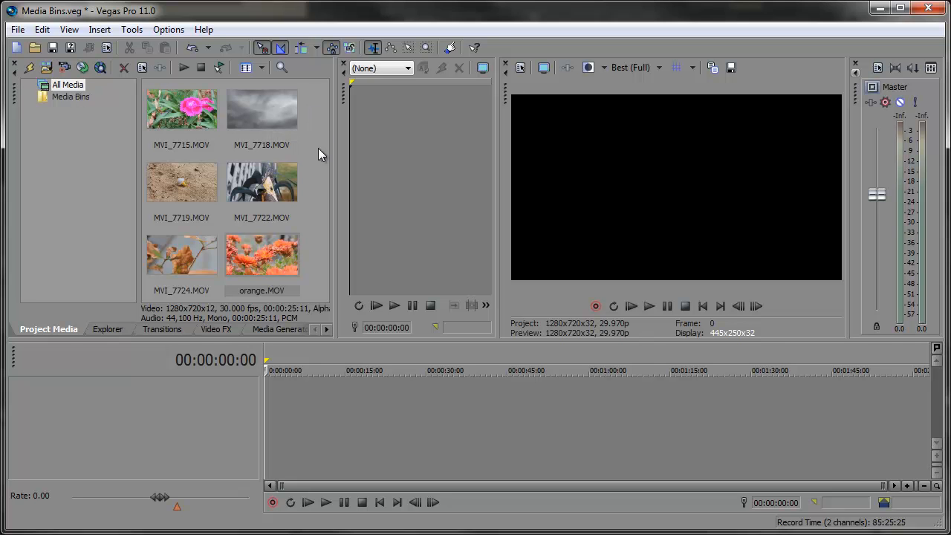
{"action": "mouse_move", "coordinate": [321, 176]}
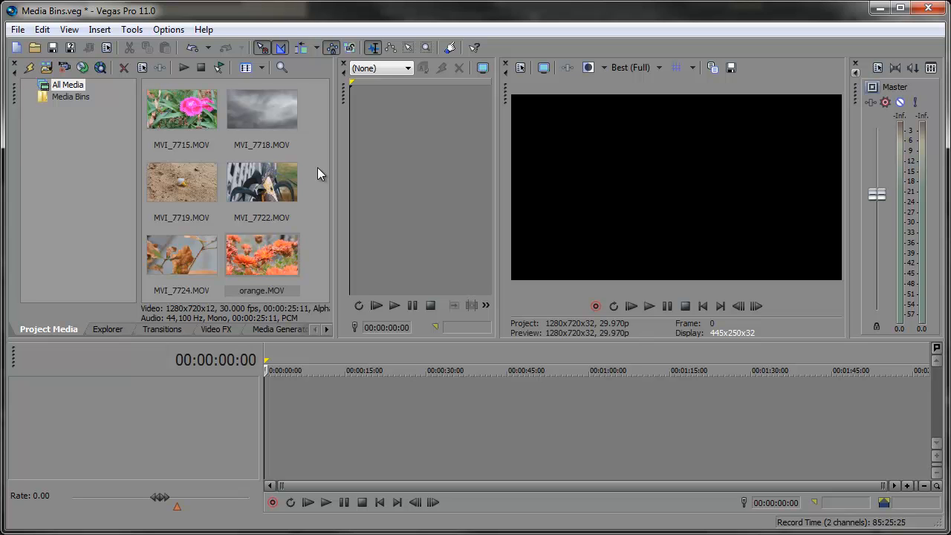
{"action": "mouse_move", "coordinate": [323, 165]}
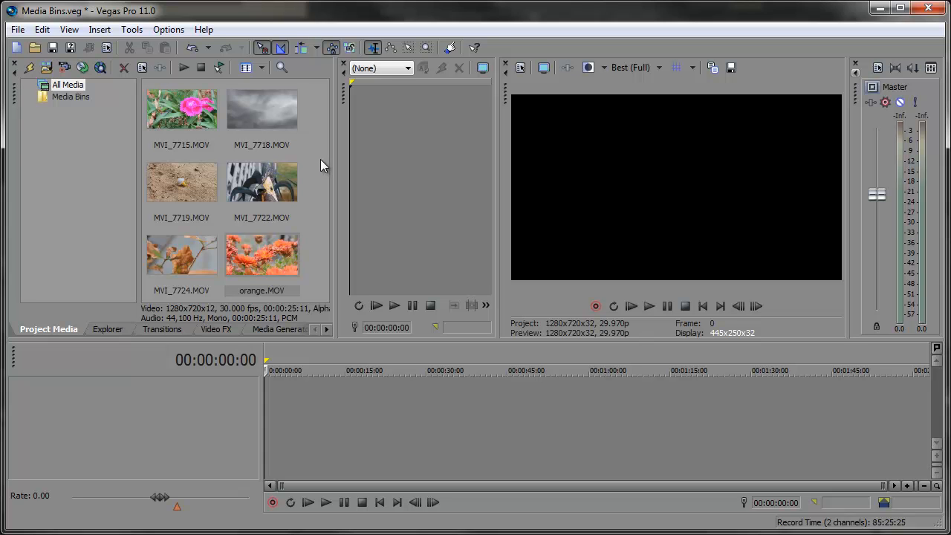
{"action": "mouse_move", "coordinate": [321, 178]}
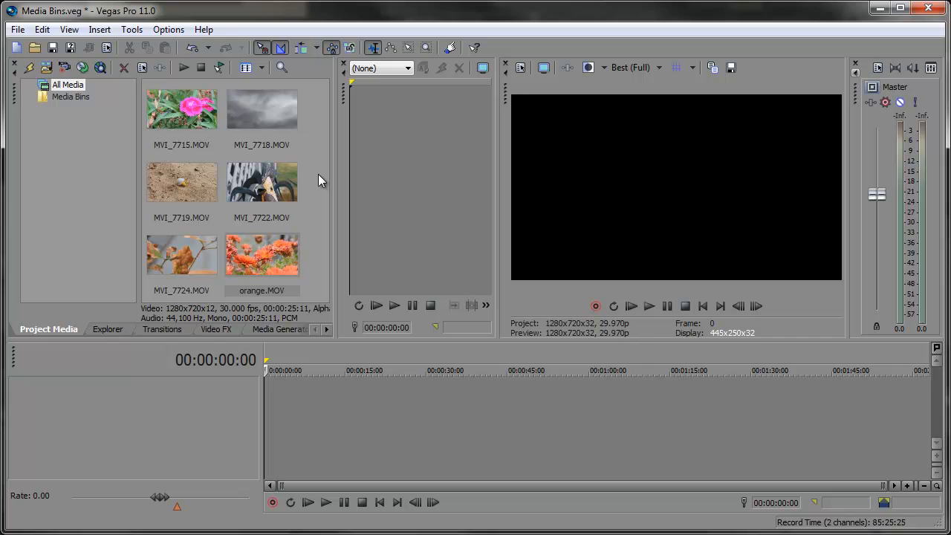
{"action": "mouse_move", "coordinate": [315, 169]}
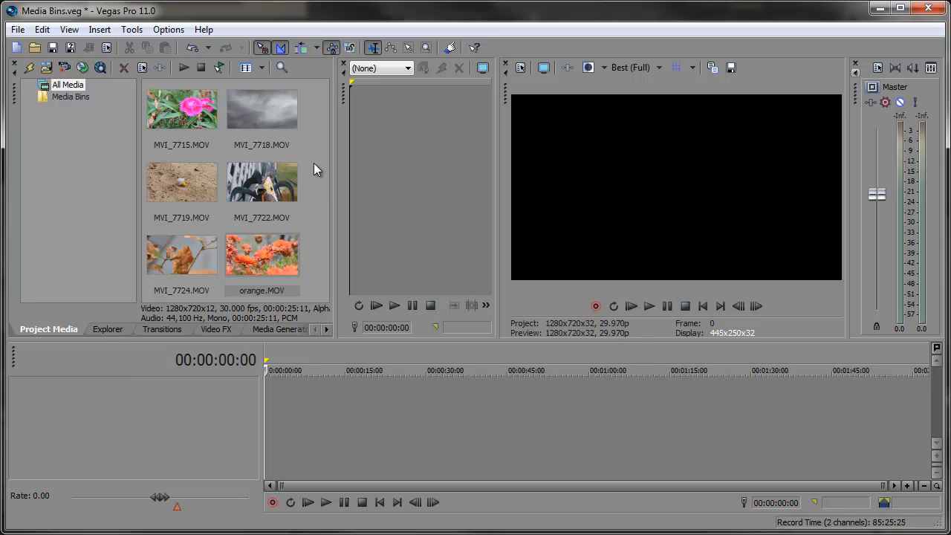
- Create a new bin under Media Bins and name it 'Flowers'
{"action": "left_click", "coordinate": [71, 96]}
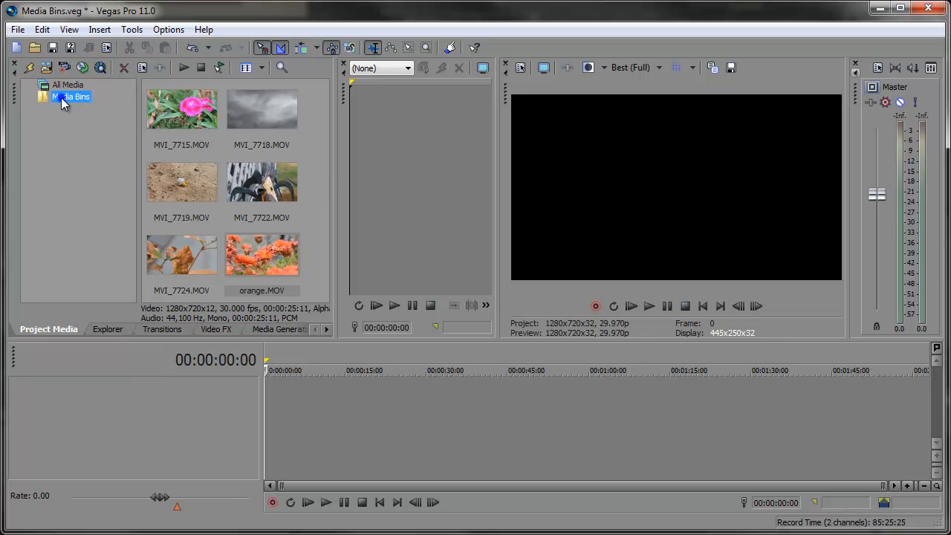
{"action": "double_click", "coordinate": [71, 97]}
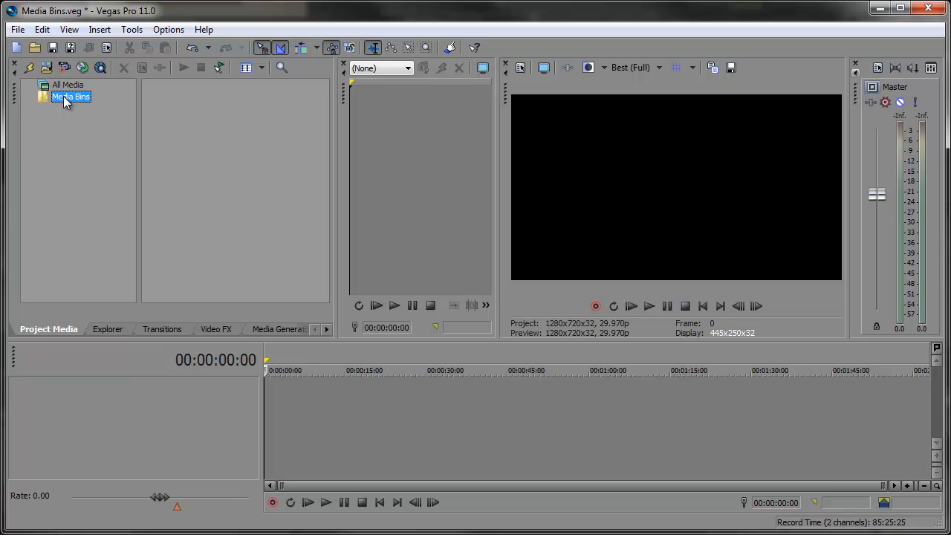
{"action": "right_click", "coordinate": [70, 96]}
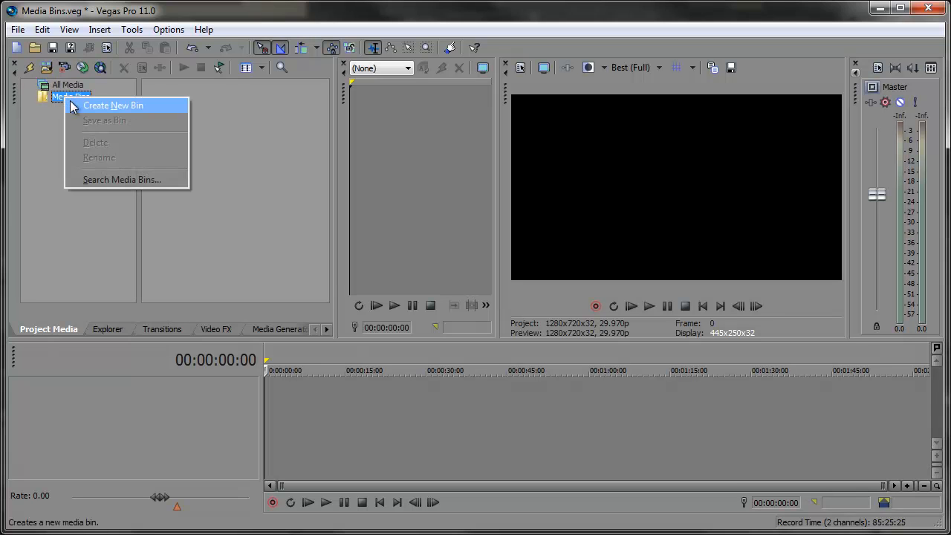
{"action": "left_click", "coordinate": [113, 104]}
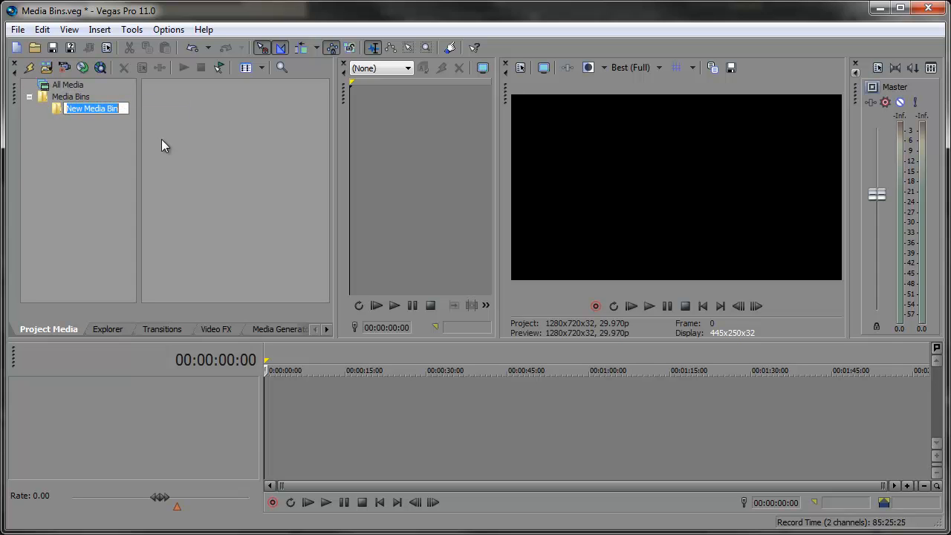
{"action": "type", "text": "Flowers"}
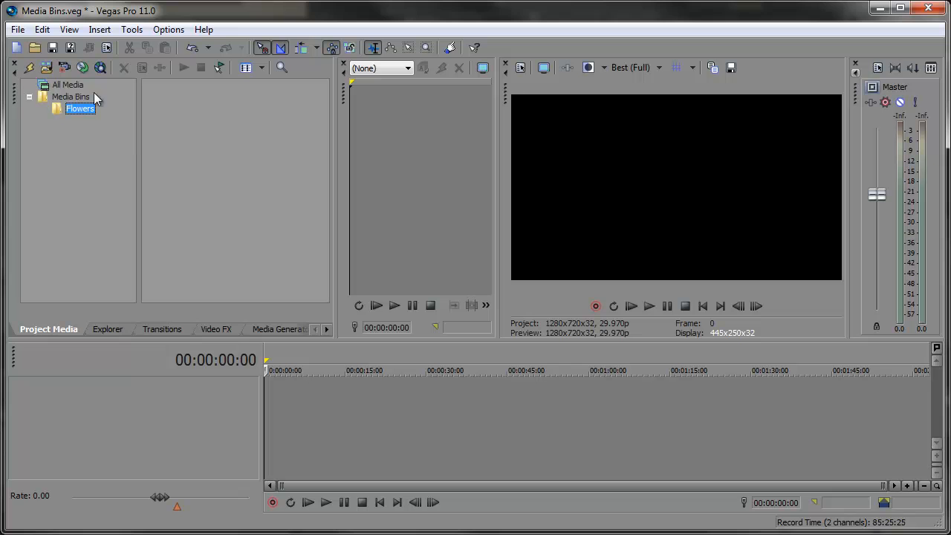
- Drag MVI_7715.MOV, MVI_7724.MOV and orange.MOV from All Media into the Flowers bin and verify
{"action": "left_click", "coordinate": [69, 83]}
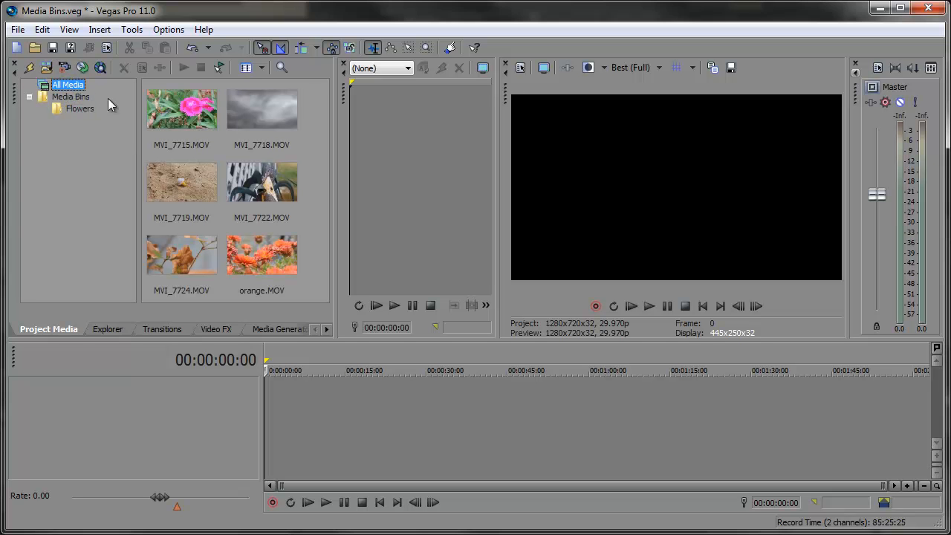
{"action": "left_click", "coordinate": [182, 107]}
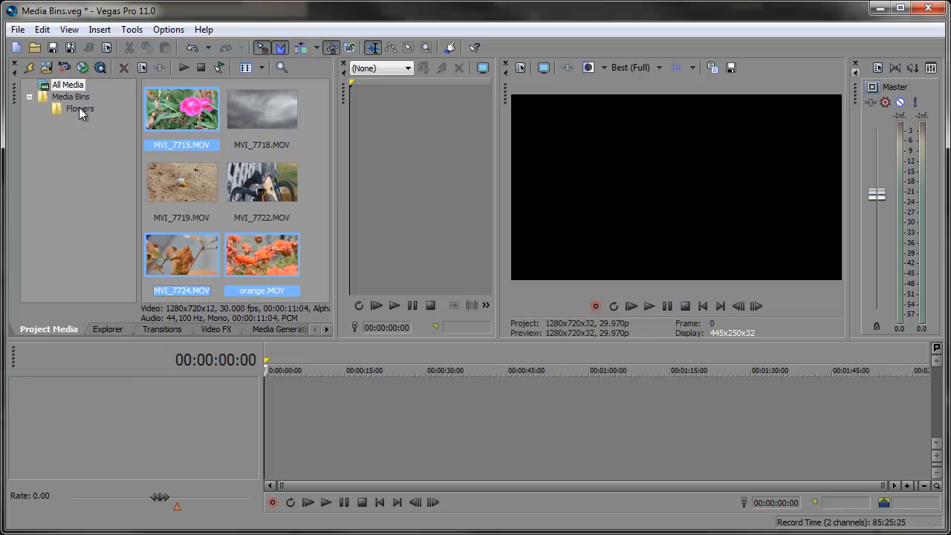
{"action": "left_click", "coordinate": [80, 109]}
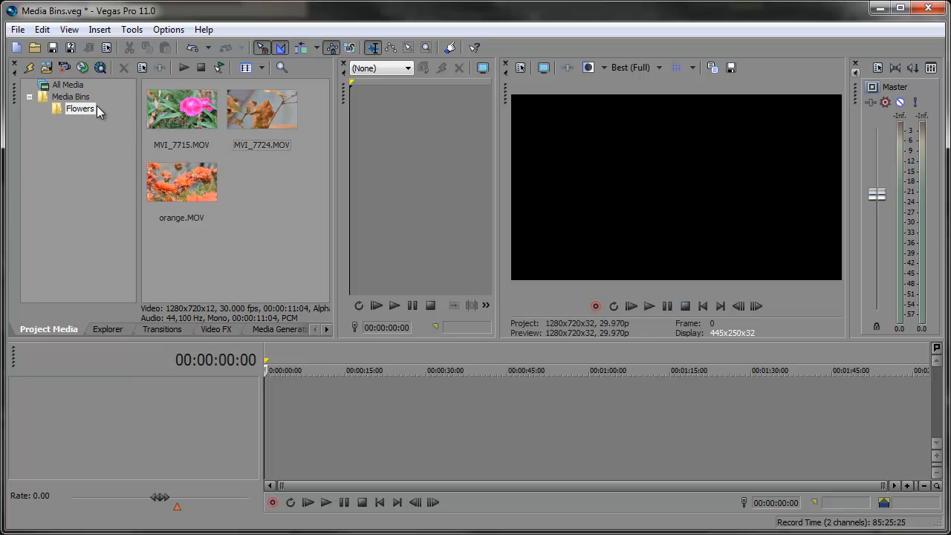
{"action": "left_click", "coordinate": [68, 83]}
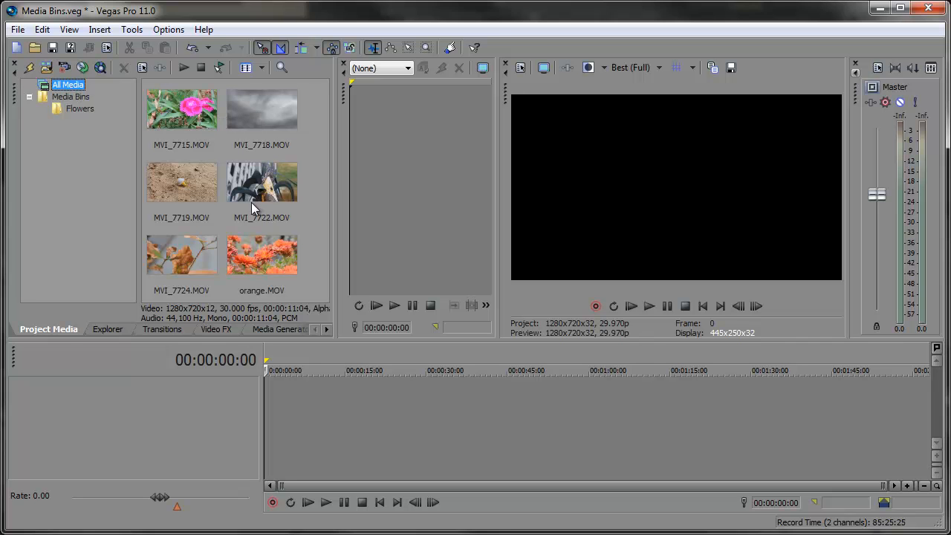
{"action": "mouse_move", "coordinate": [84, 112]}
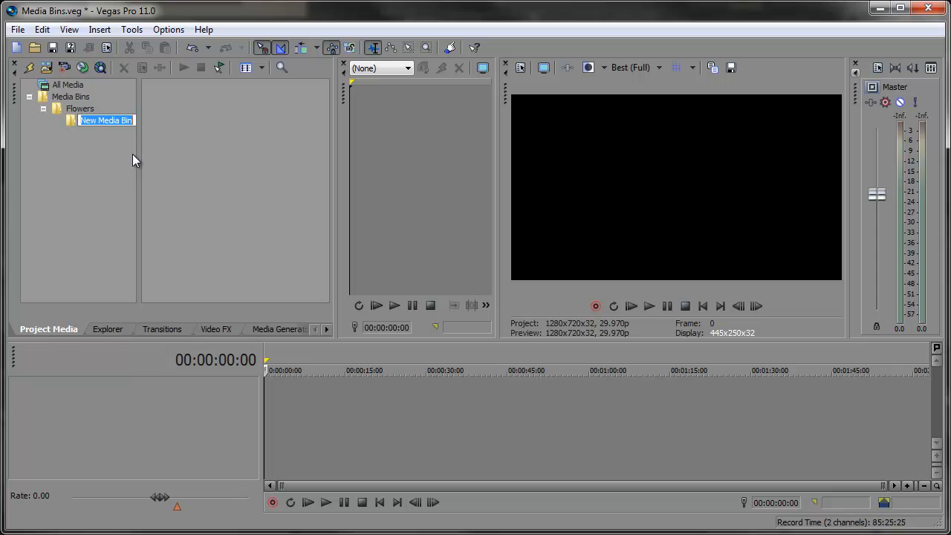
{"action": "type", "text": "Outdoor"}
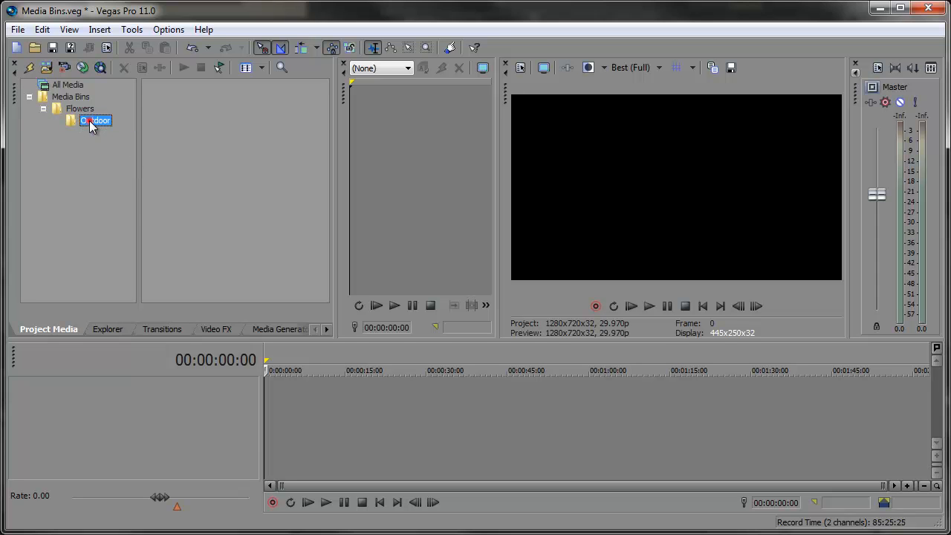
{"action": "left_click", "coordinate": [95, 121]}
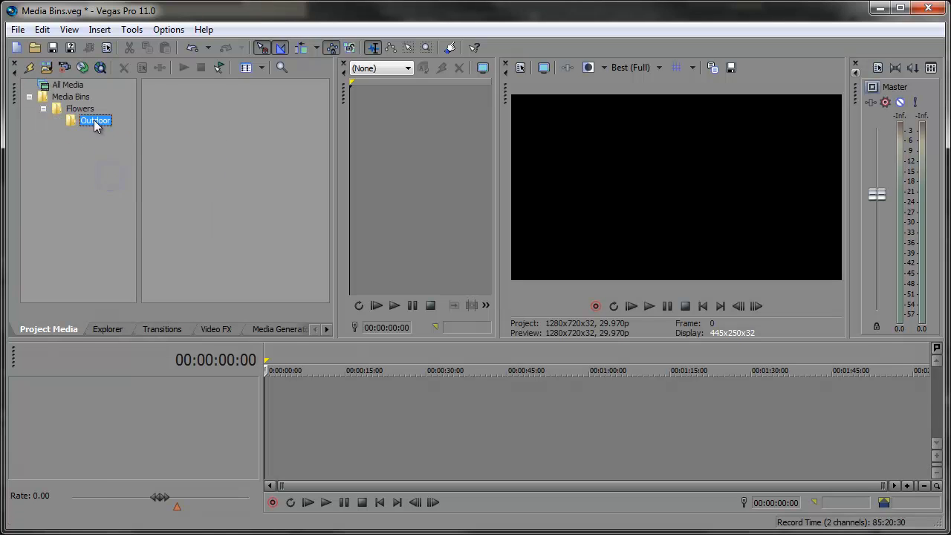
{"action": "left_click", "coordinate": [80, 108]}
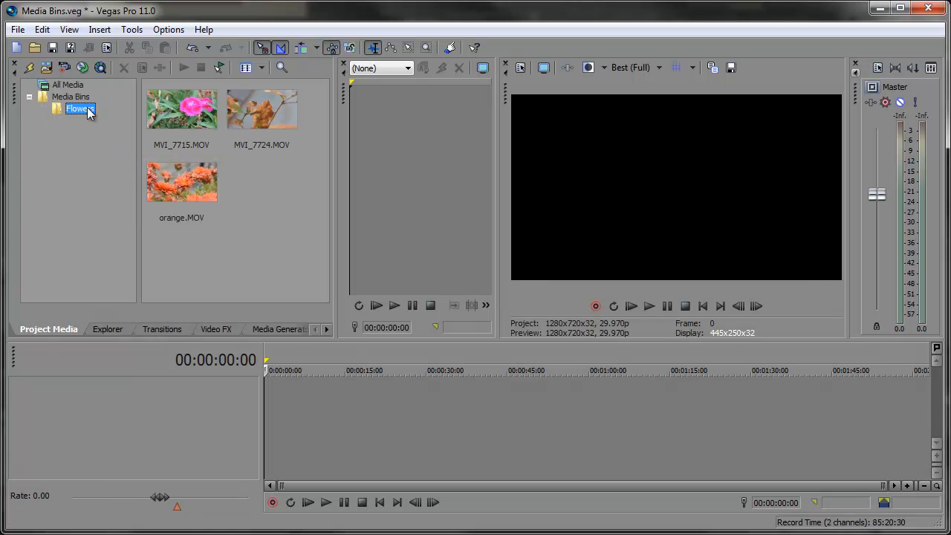
{"action": "left_click", "coordinate": [68, 83]}
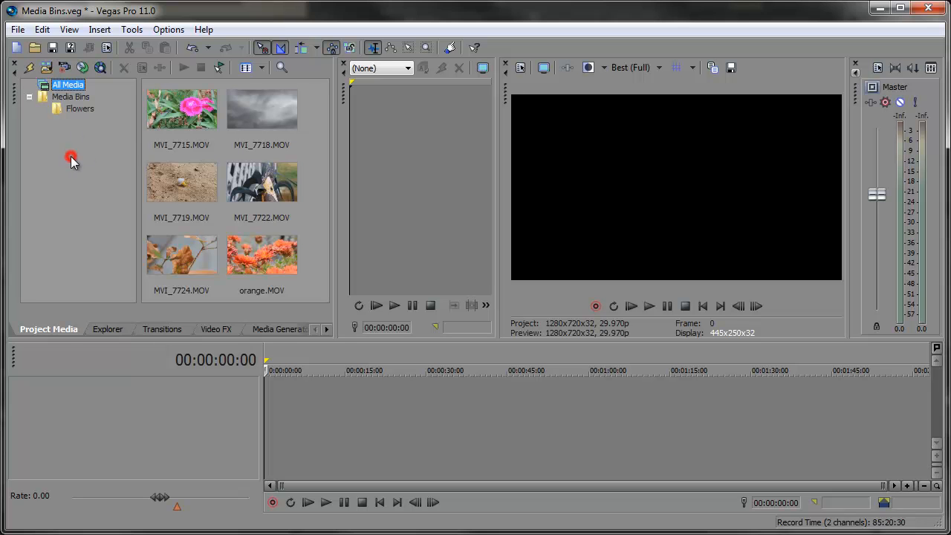
- Start a media bin search with Field All and Condition Contains
{"action": "right_click", "coordinate": [71, 156]}
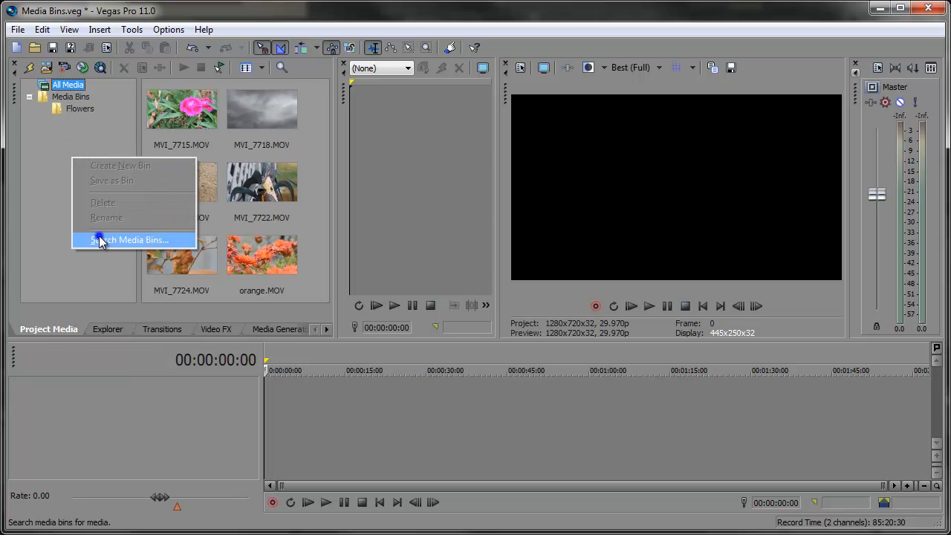
{"action": "left_click", "coordinate": [131, 239]}
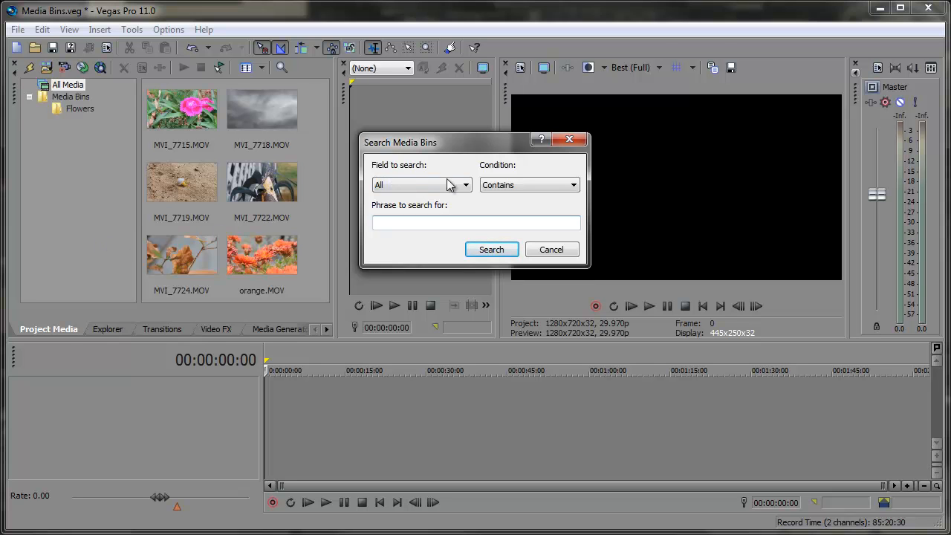
{"action": "left_click", "coordinate": [466, 184]}
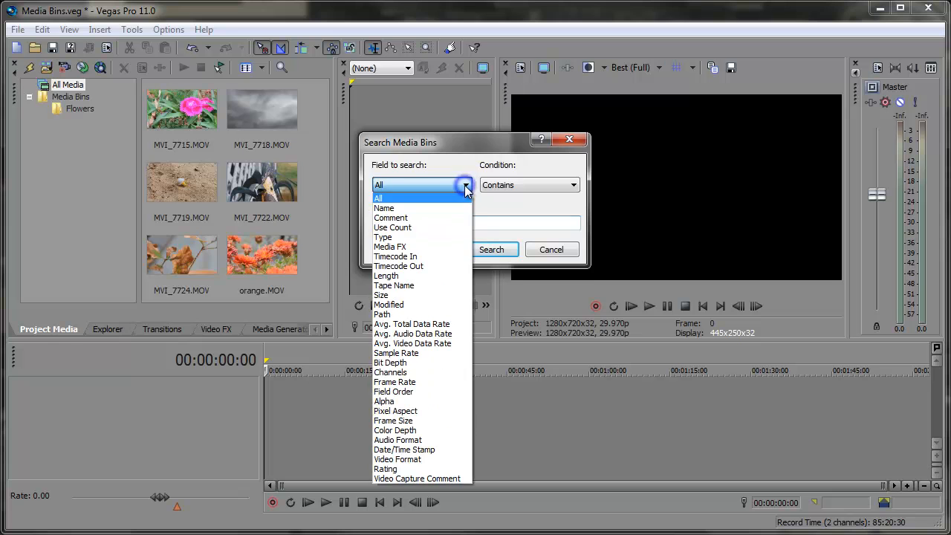
{"action": "mouse_move", "coordinate": [456, 227]}
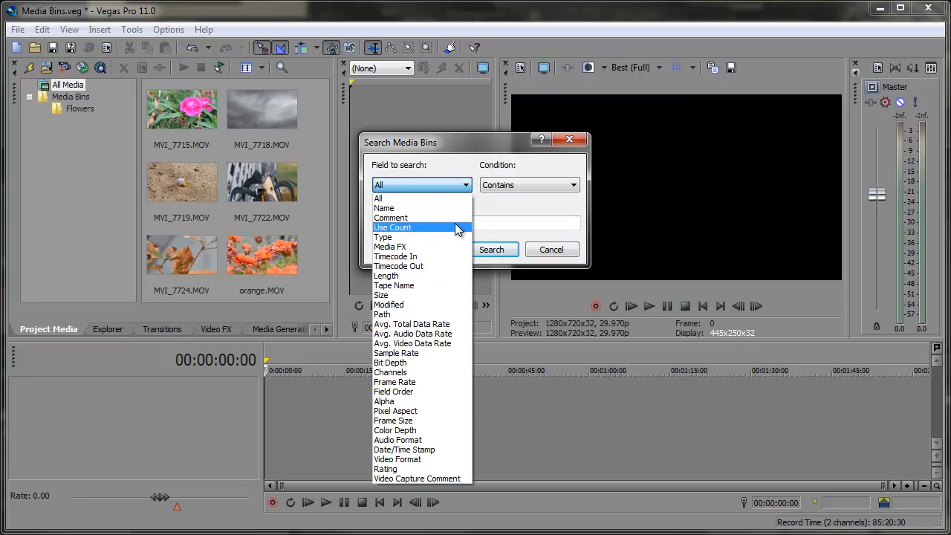
{"action": "mouse_move", "coordinate": [440, 294]}
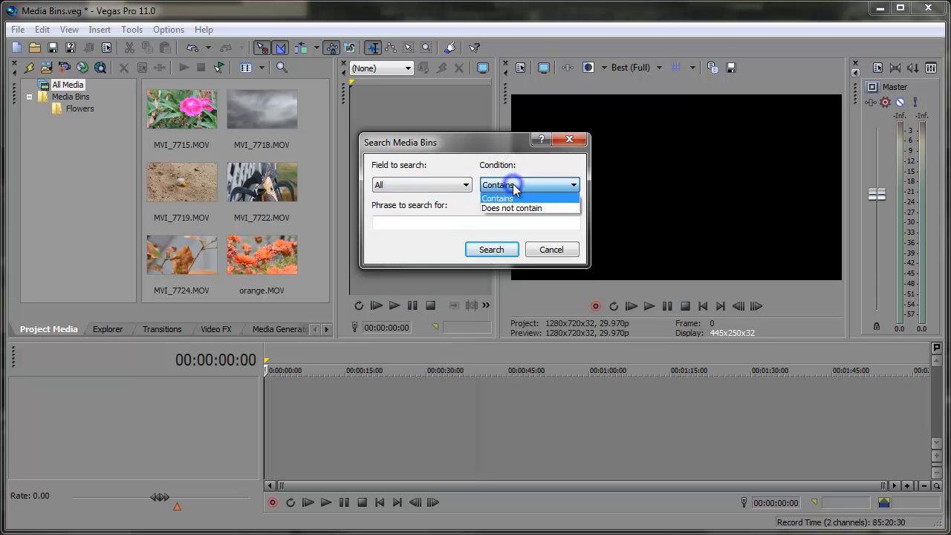
{"action": "left_click", "coordinate": [498, 199]}
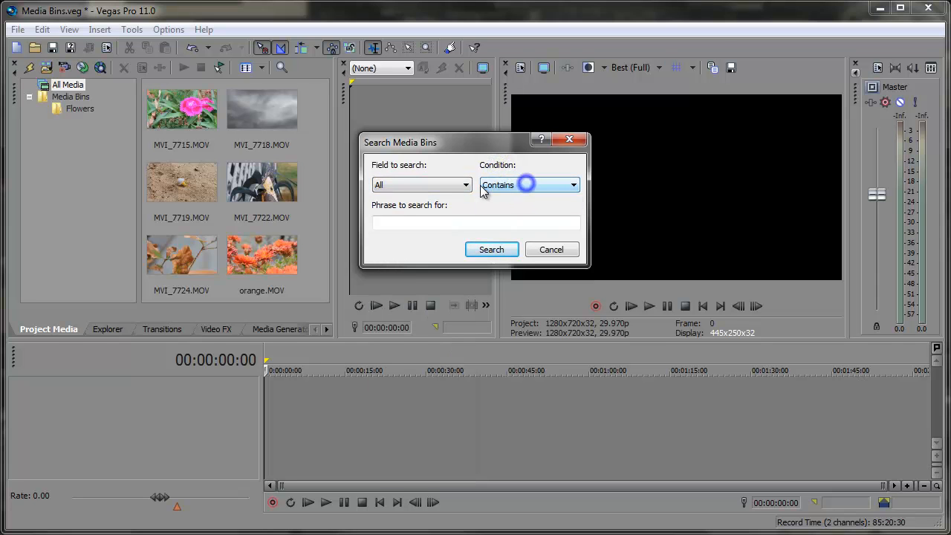
- Search for the phrase 'orange', yielding a Search Results bin with orange.MOV
{"action": "left_click", "coordinate": [475, 223]}
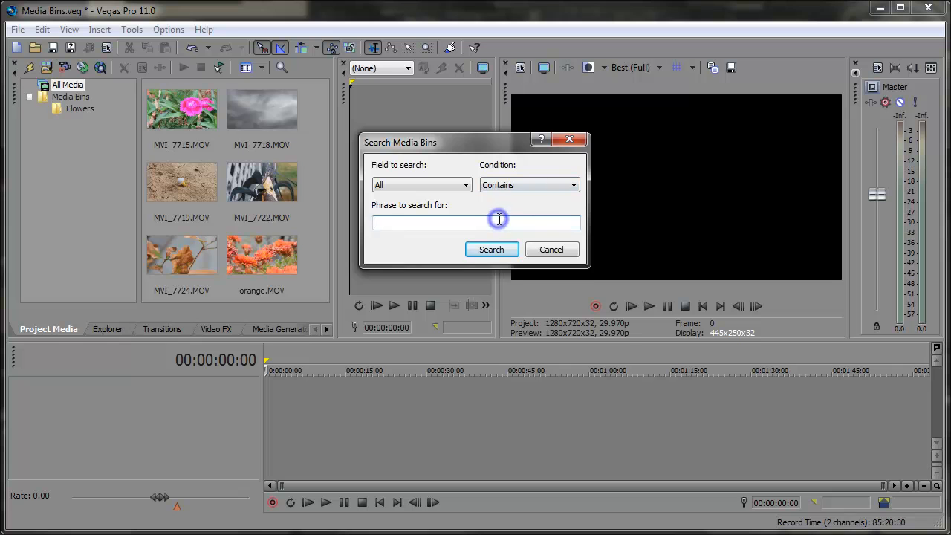
{"action": "type", "text": "orange"}
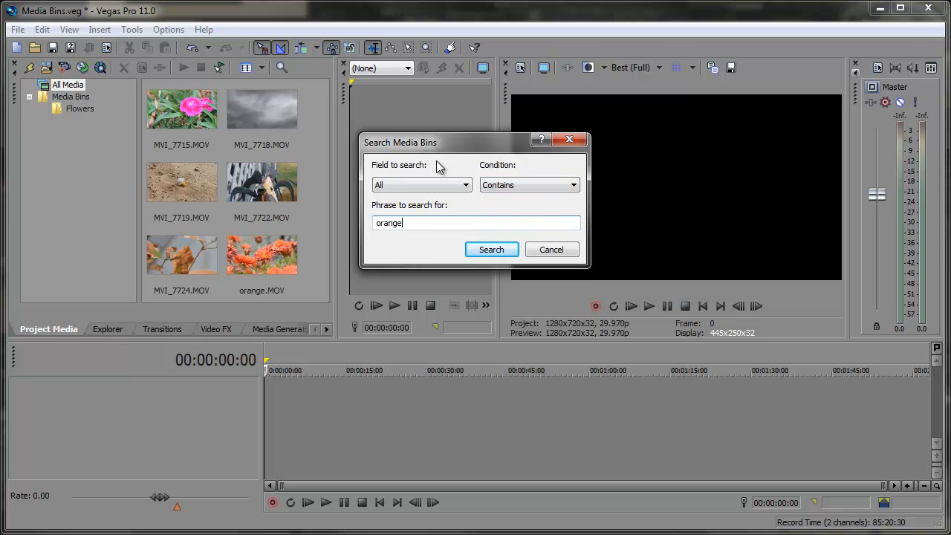
{"action": "left_click", "coordinate": [490, 250]}
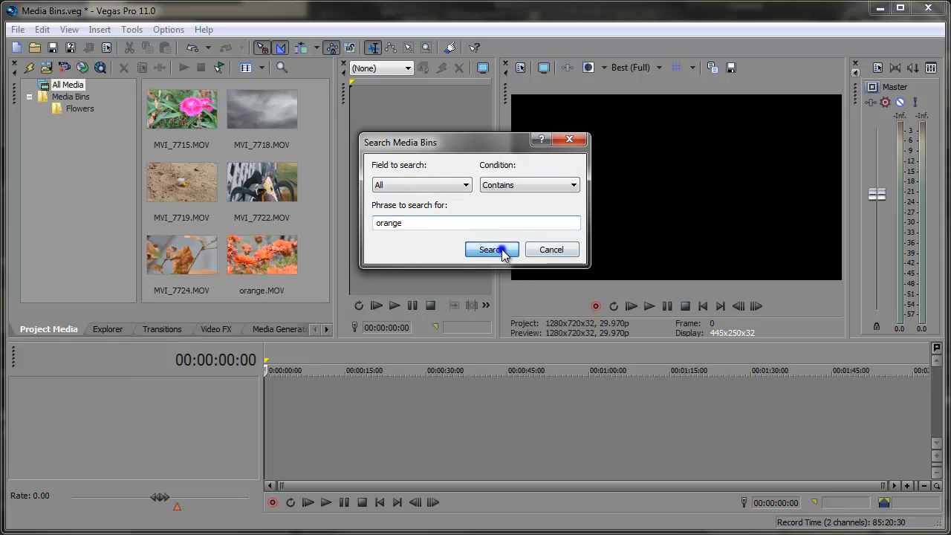
{"action": "left_click", "coordinate": [490, 250]}
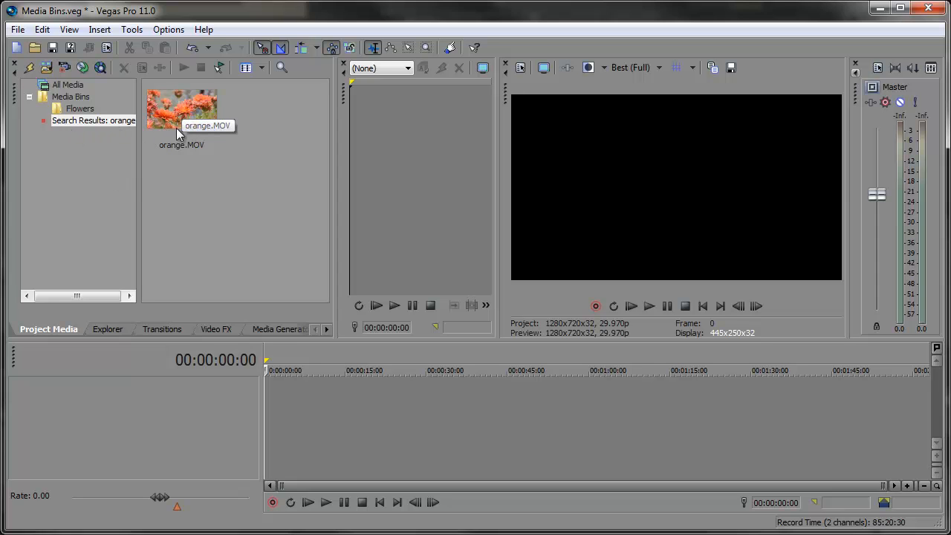
{"action": "mouse_move", "coordinate": [312, 192]}
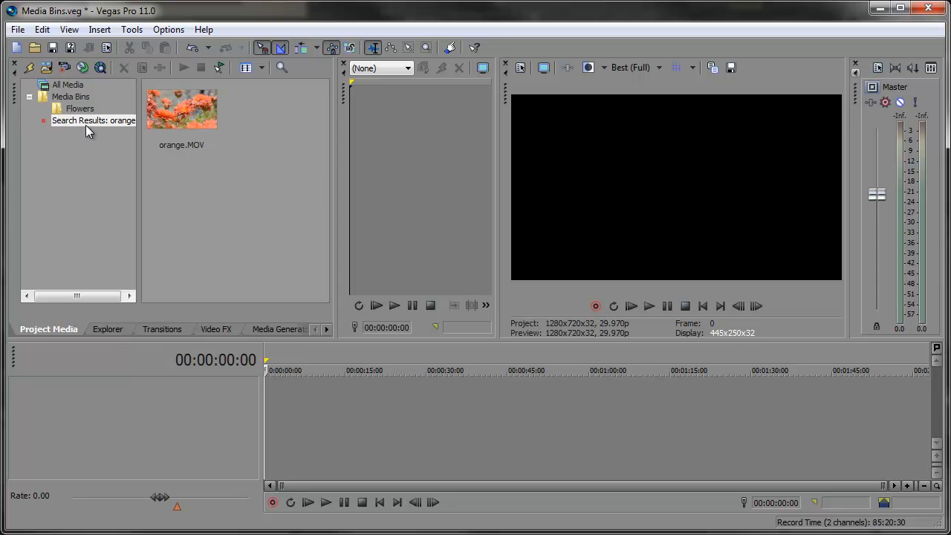
- Save the Search Results as a bin and rename it 'Orange Clips'
{"action": "right_click", "coordinate": [93, 121]}
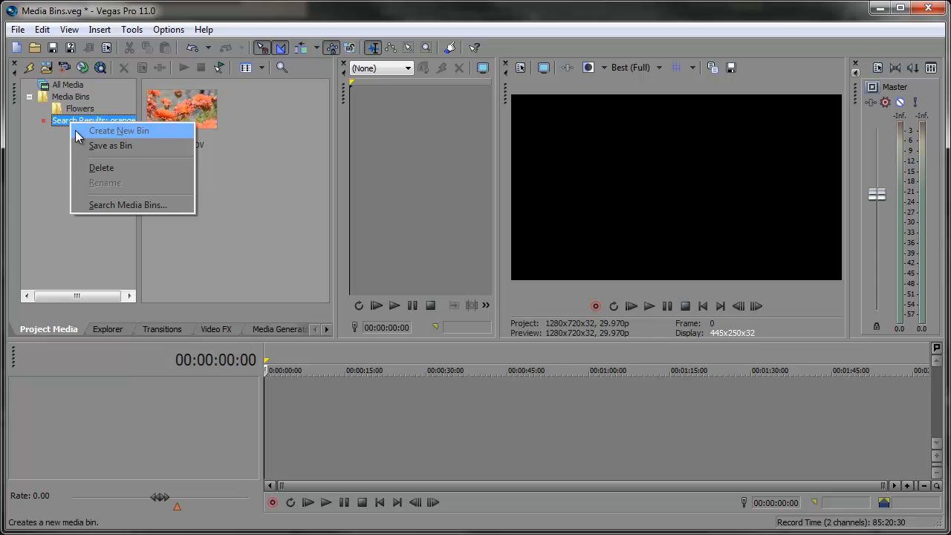
{"action": "left_click", "coordinate": [119, 131]}
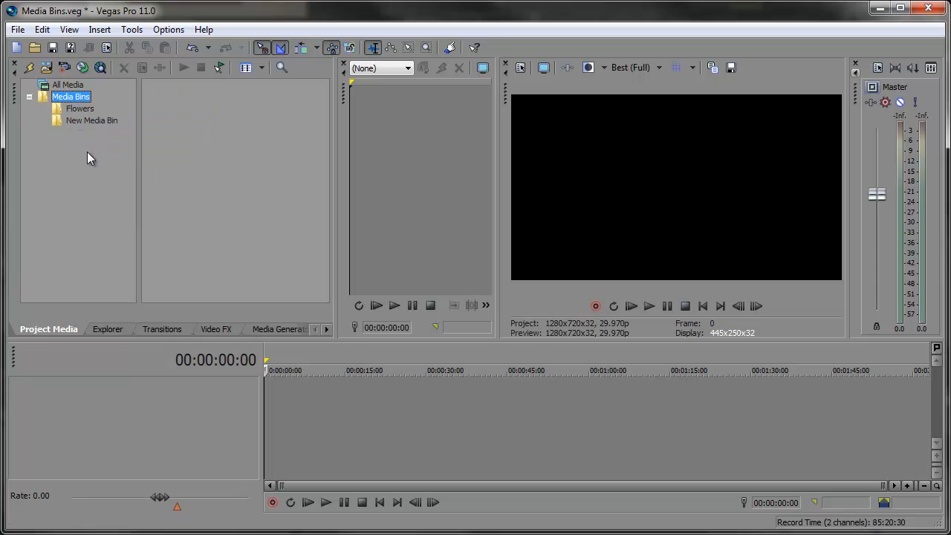
{"action": "left_click", "coordinate": [92, 119]}
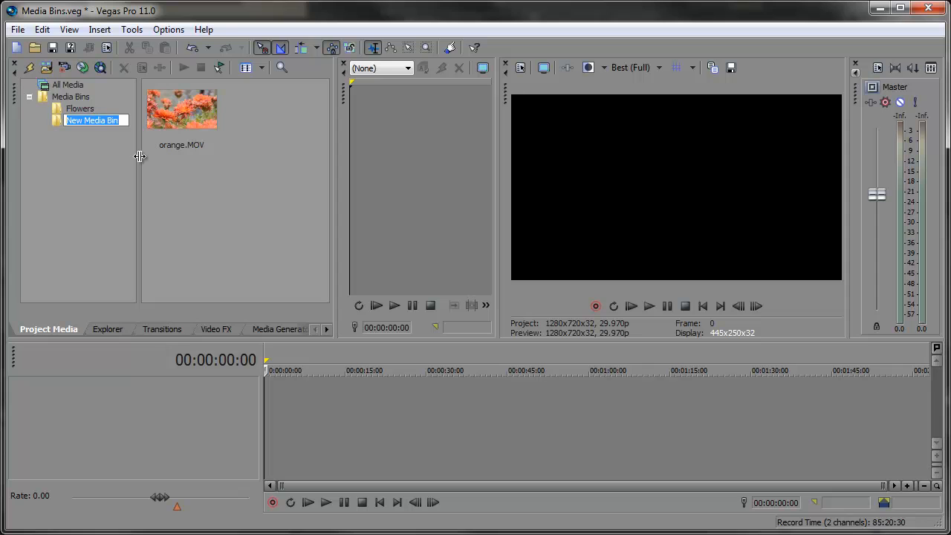
{"action": "type", "text": "Orang"}
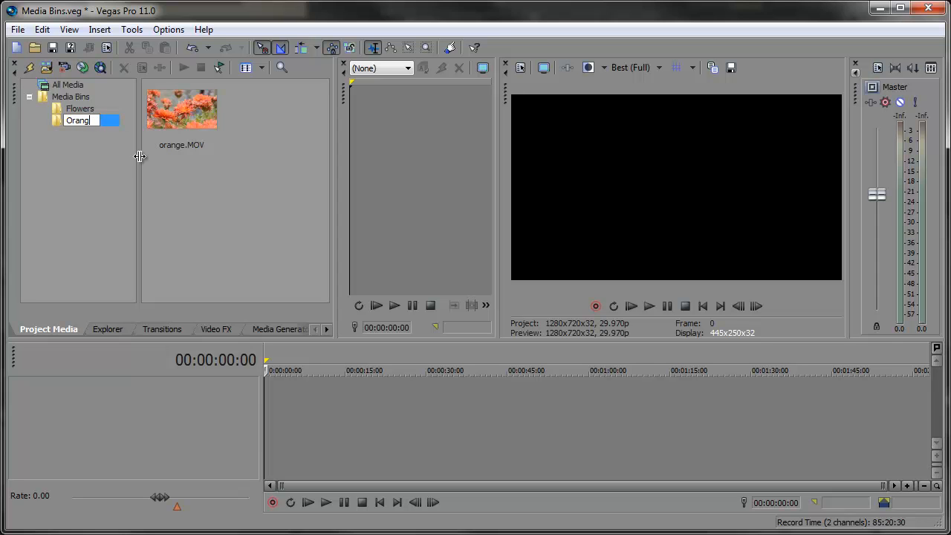
{"action": "type", "text": "Orange Clips"}
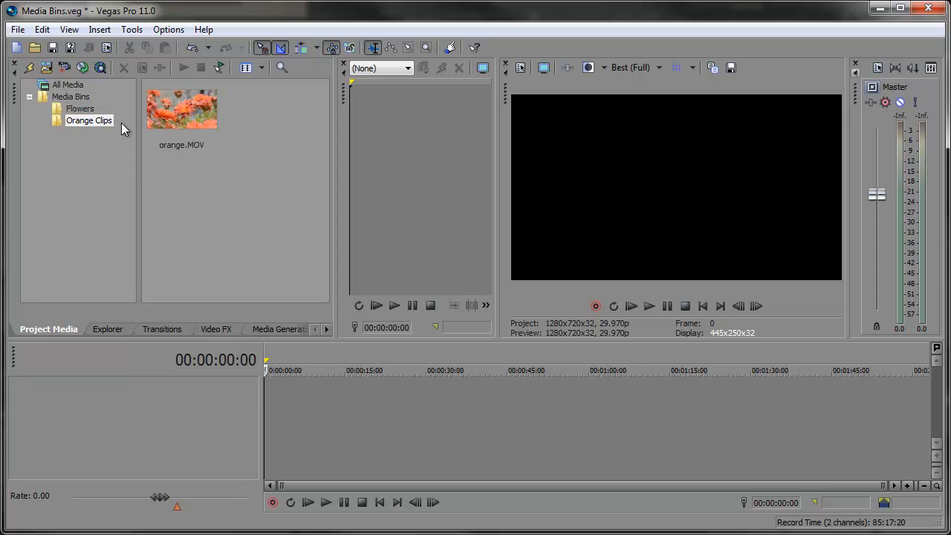
- Delete orange.MOV from the Flowers bin, leaving MVI_7715.MOV and MVI_7724.MOV
{"action": "left_click", "coordinate": [81, 108]}
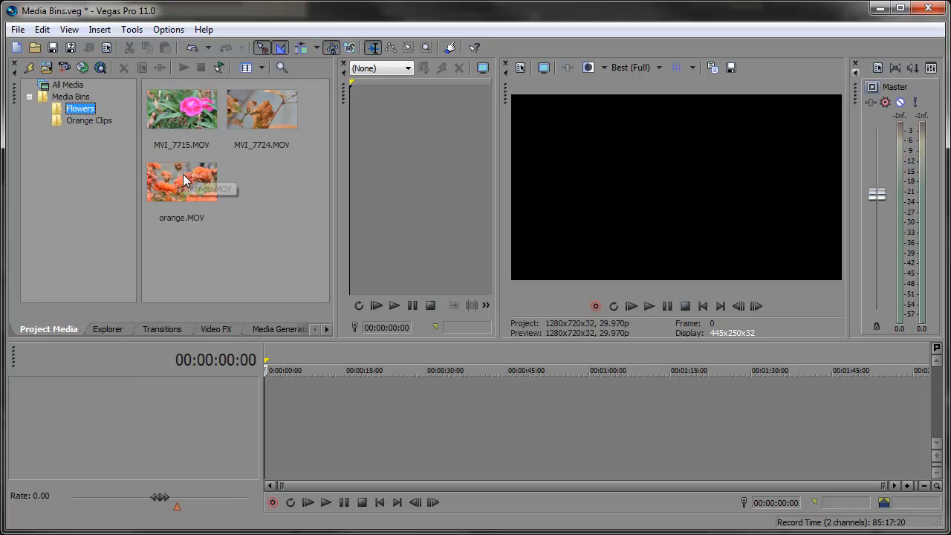
{"action": "left_click", "coordinate": [181, 182]}
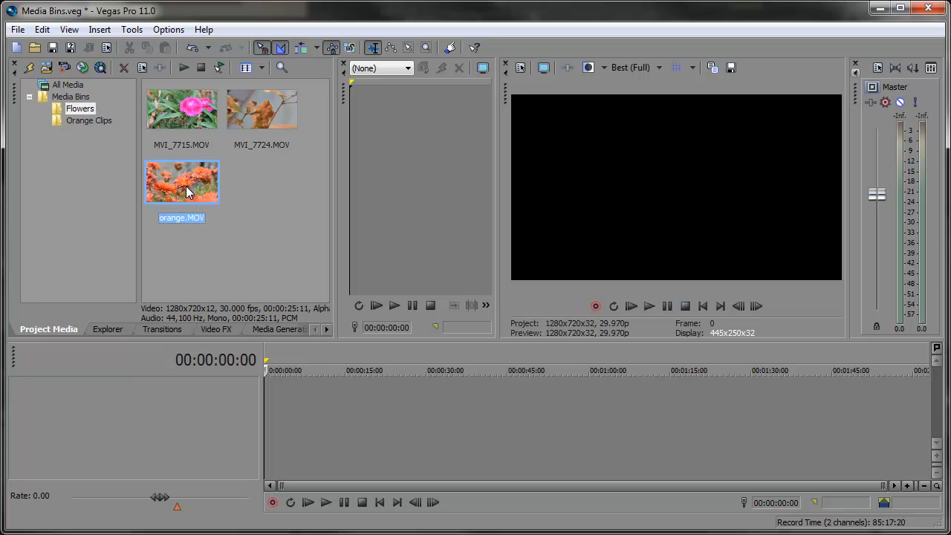
{"action": "left_click", "coordinate": [261, 110]}
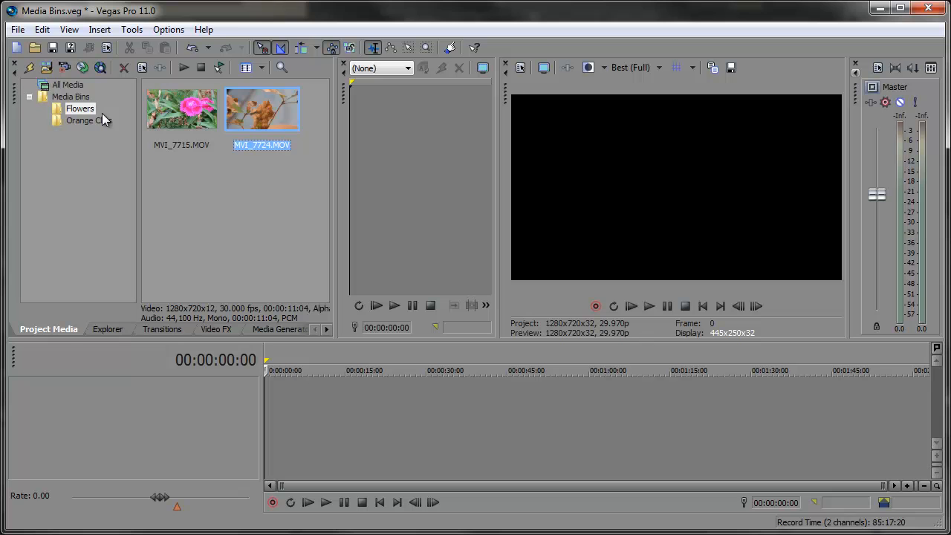
{"action": "left_click", "coordinate": [68, 83]}
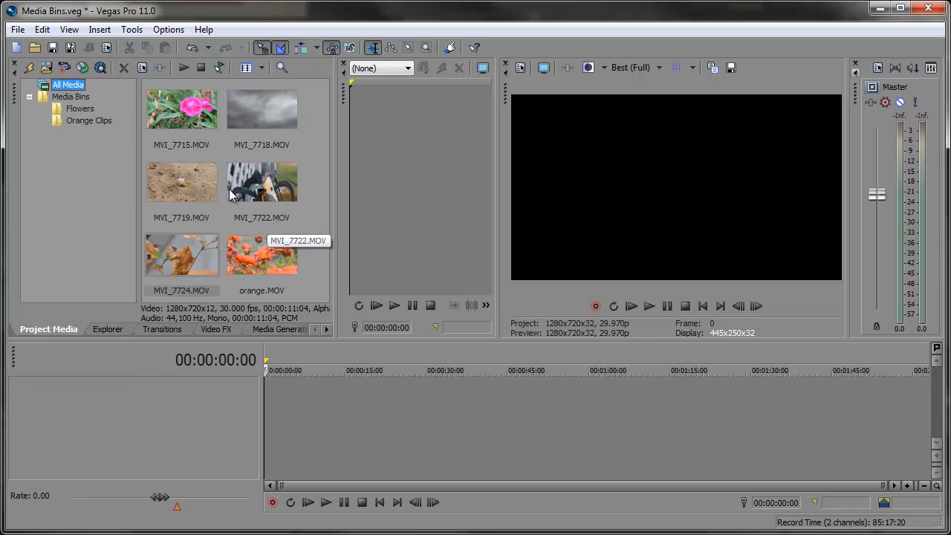
- Review the Orange Clips and Flowers bins, then collapse Media Bins to All Media
{"action": "left_click", "coordinate": [89, 121]}
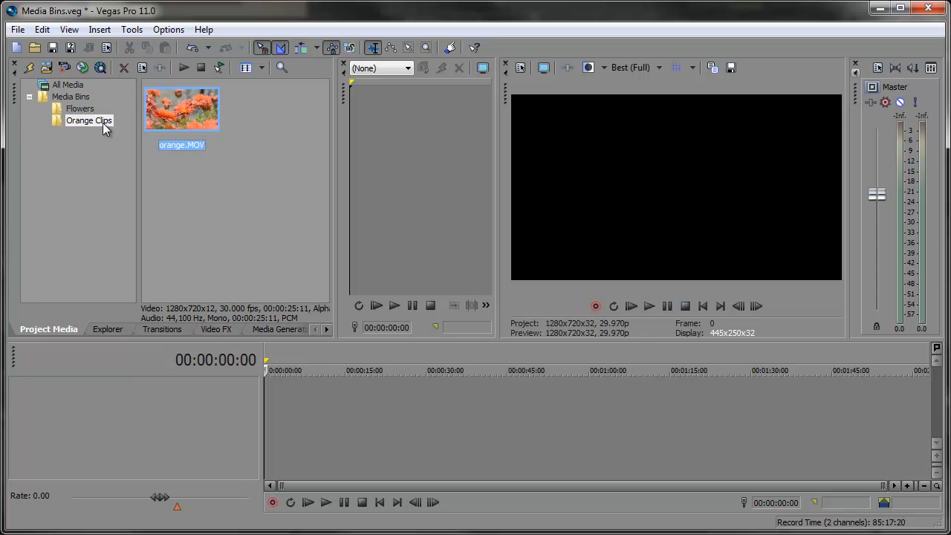
{"action": "left_click", "coordinate": [90, 120]}
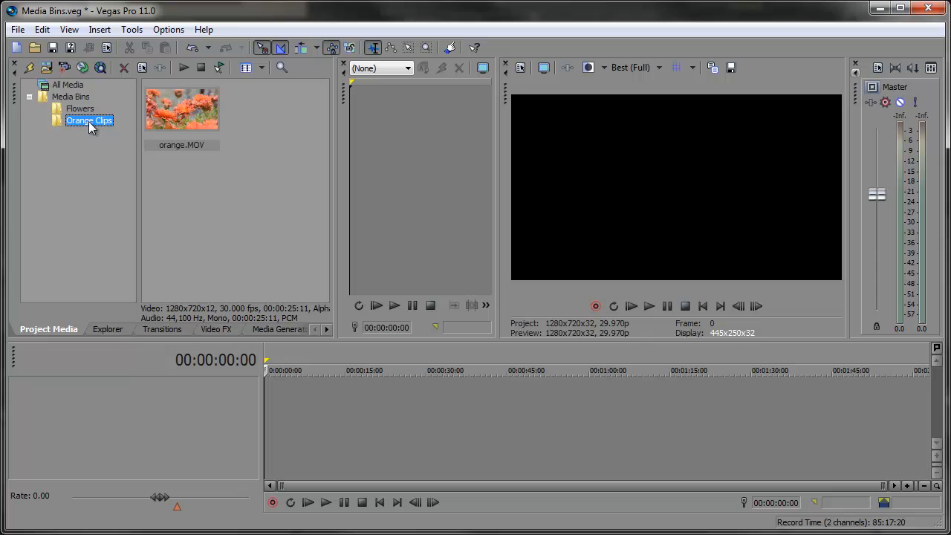
{"action": "left_click", "coordinate": [80, 109]}
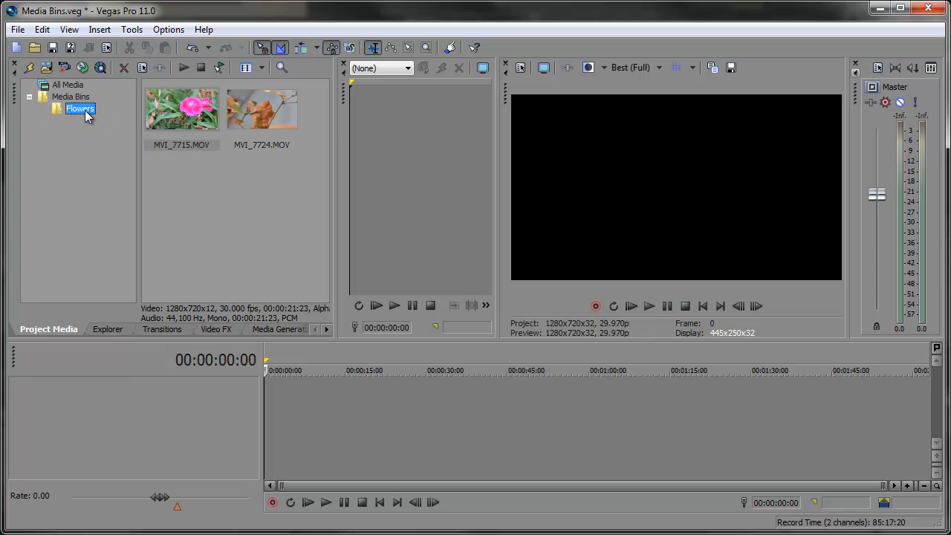
{"action": "left_click", "coordinate": [68, 83]}
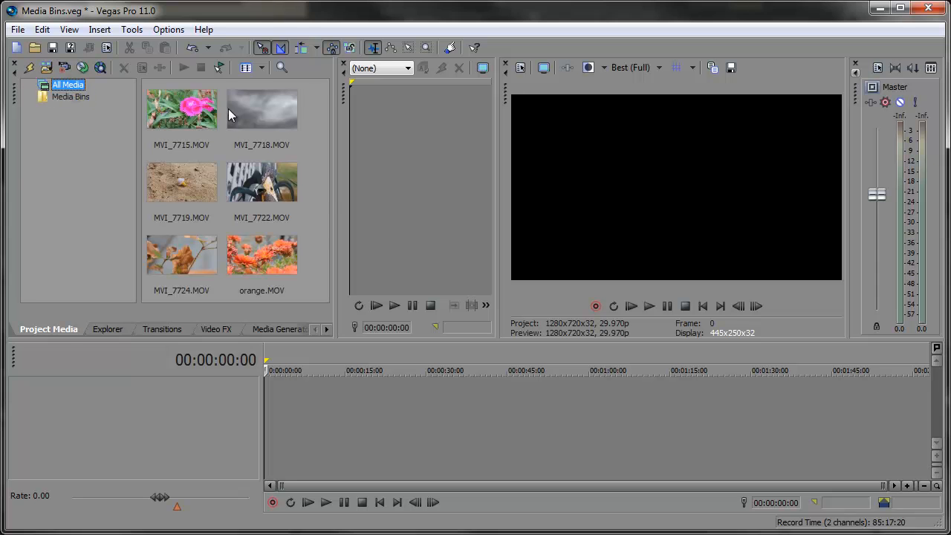